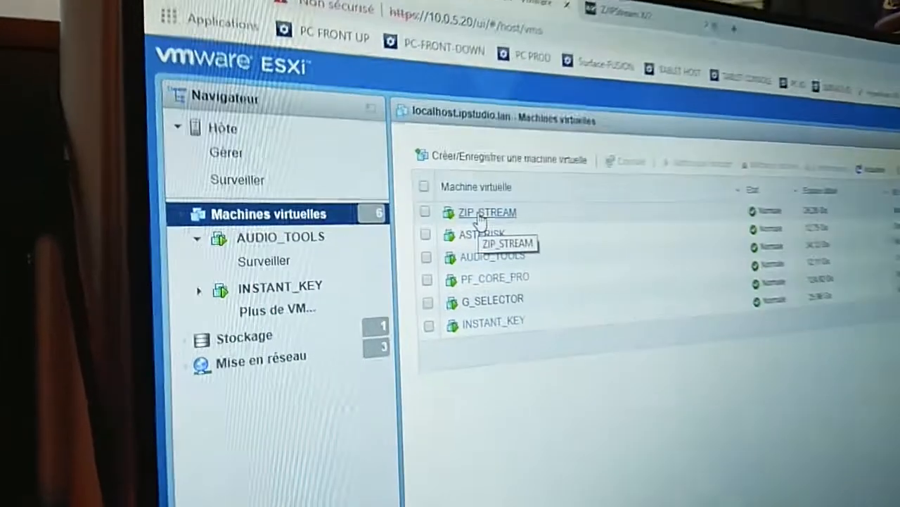
scroll("down", 3)
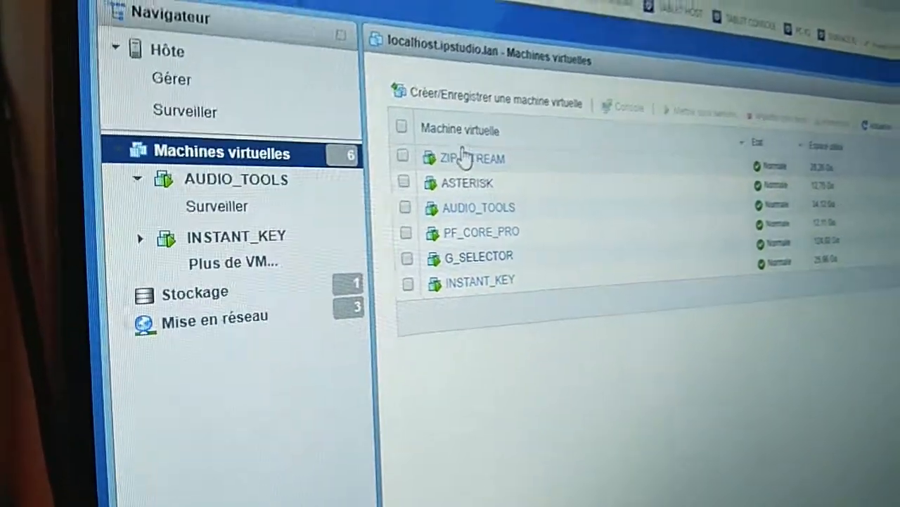